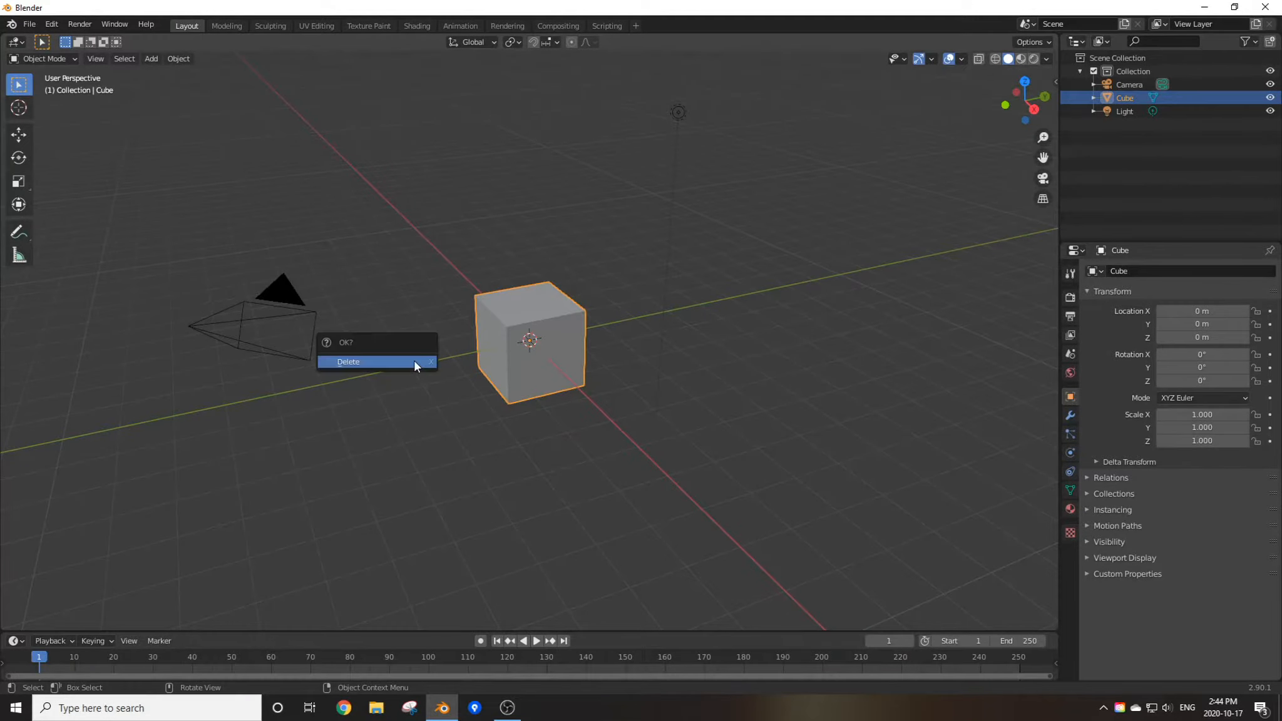
# Replace the default cube with a plane mesh and switch to the Shading workspace
pyautogui.click(348, 361)
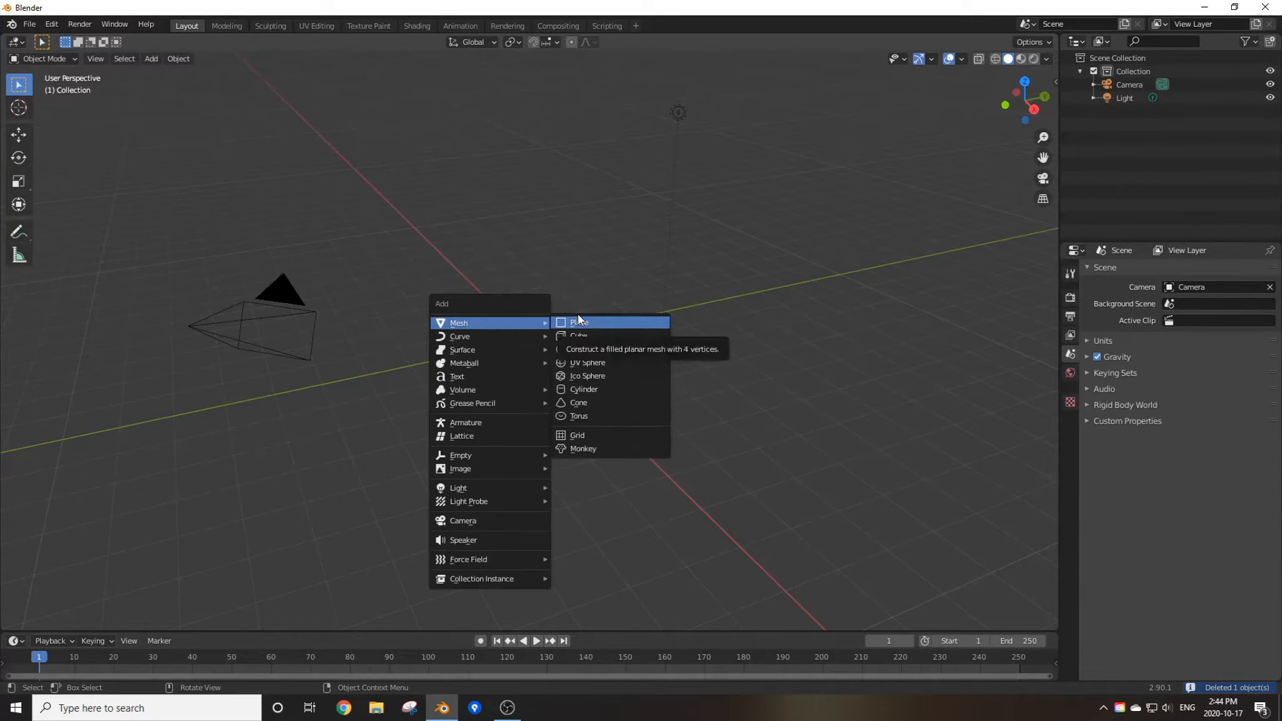
pyautogui.click(579, 321)
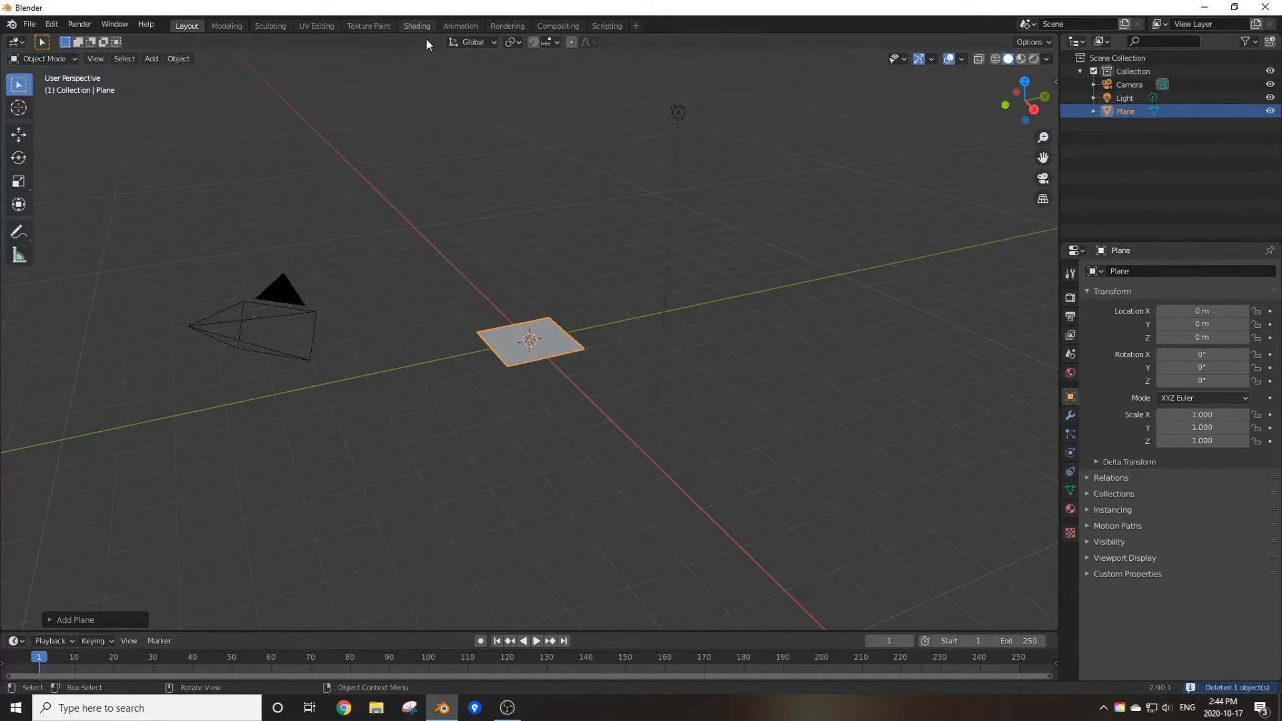
pyautogui.click(417, 25)
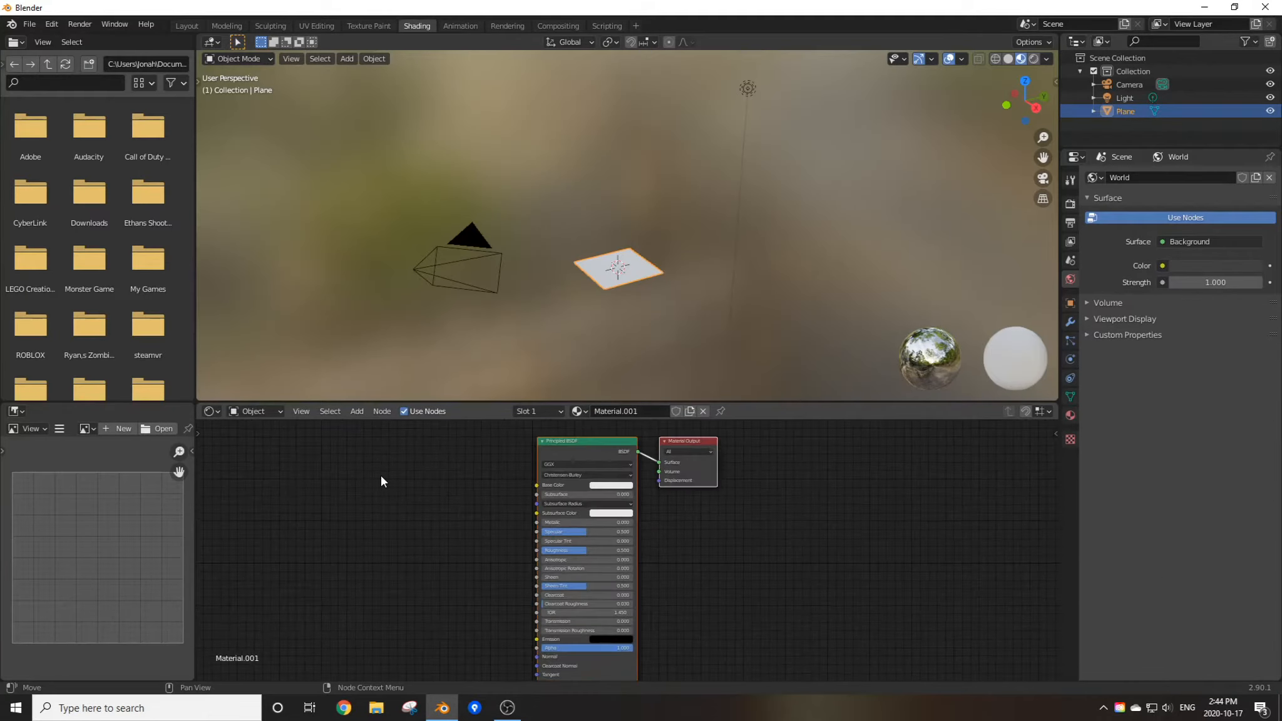
# Add a Checker Texture and connect its Color to the Principled BSDF Base Color
pyautogui.click(356, 412)
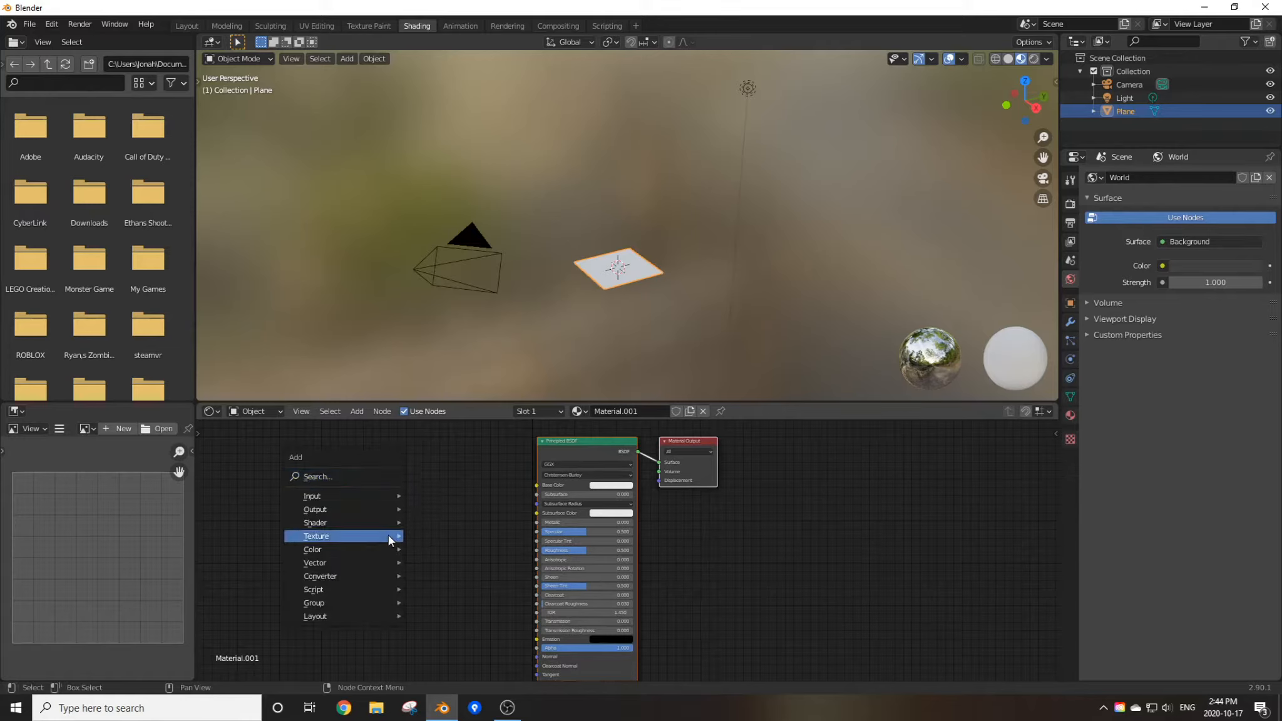
pyautogui.moveTo(312, 549)
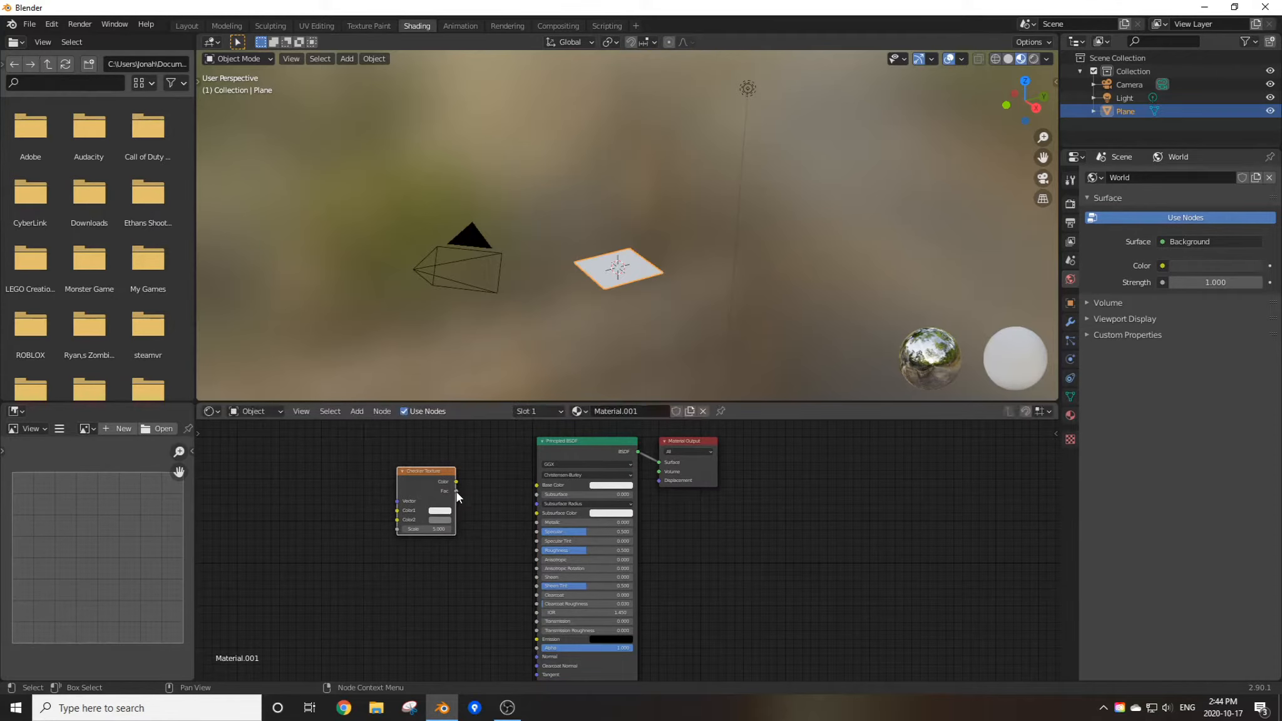
pyautogui.moveTo(456, 481); pyautogui.dragTo(537, 485)
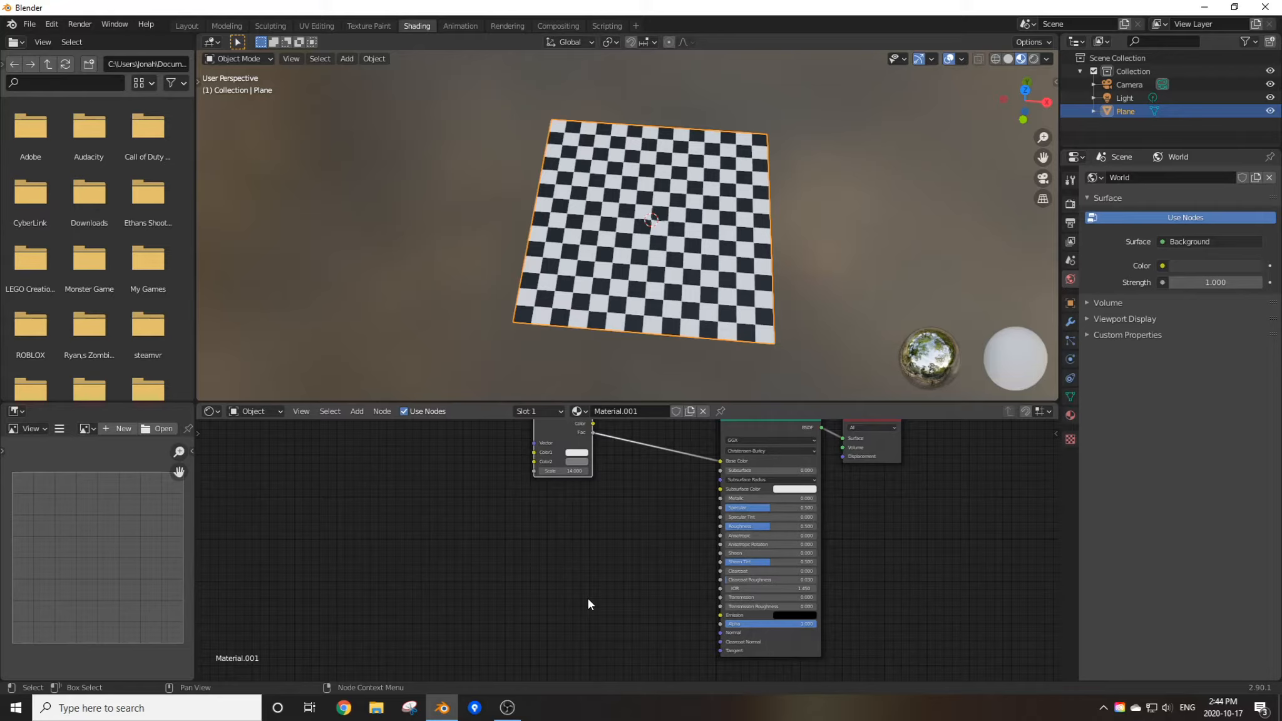
pyautogui.moveTo(432, 481)
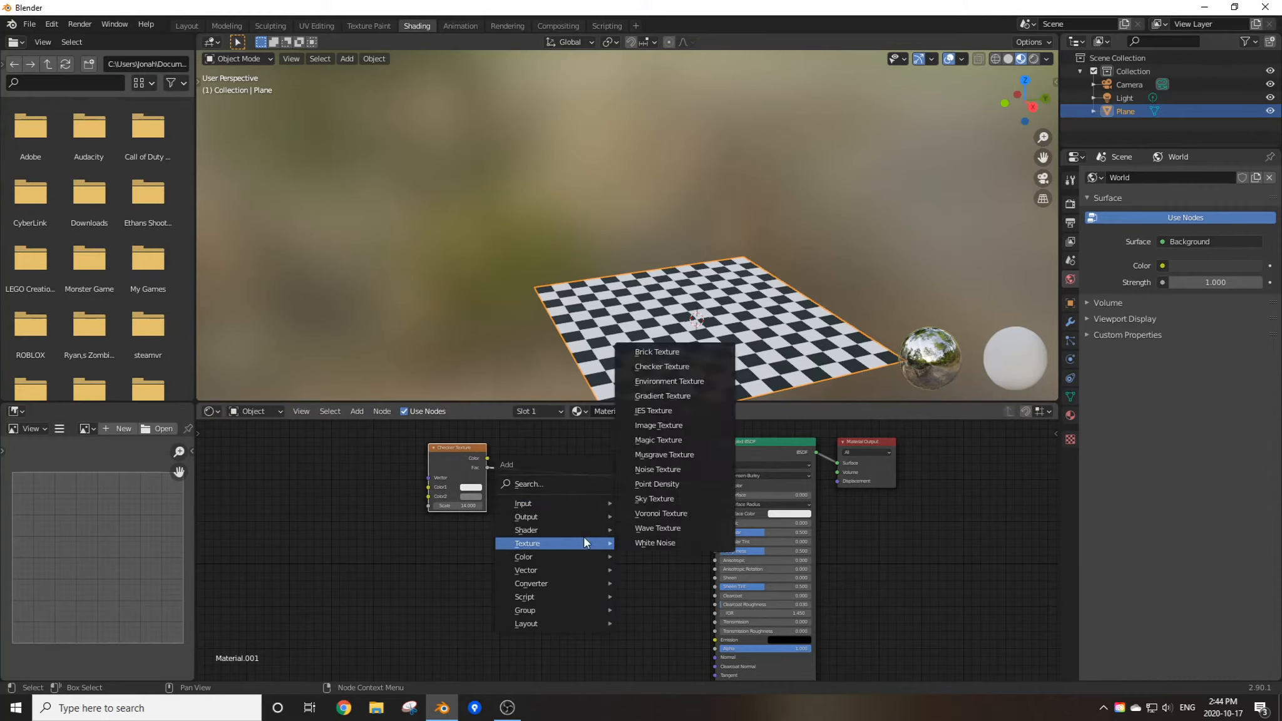
# Add a Noise Texture node to the checker material
pyautogui.write('t')
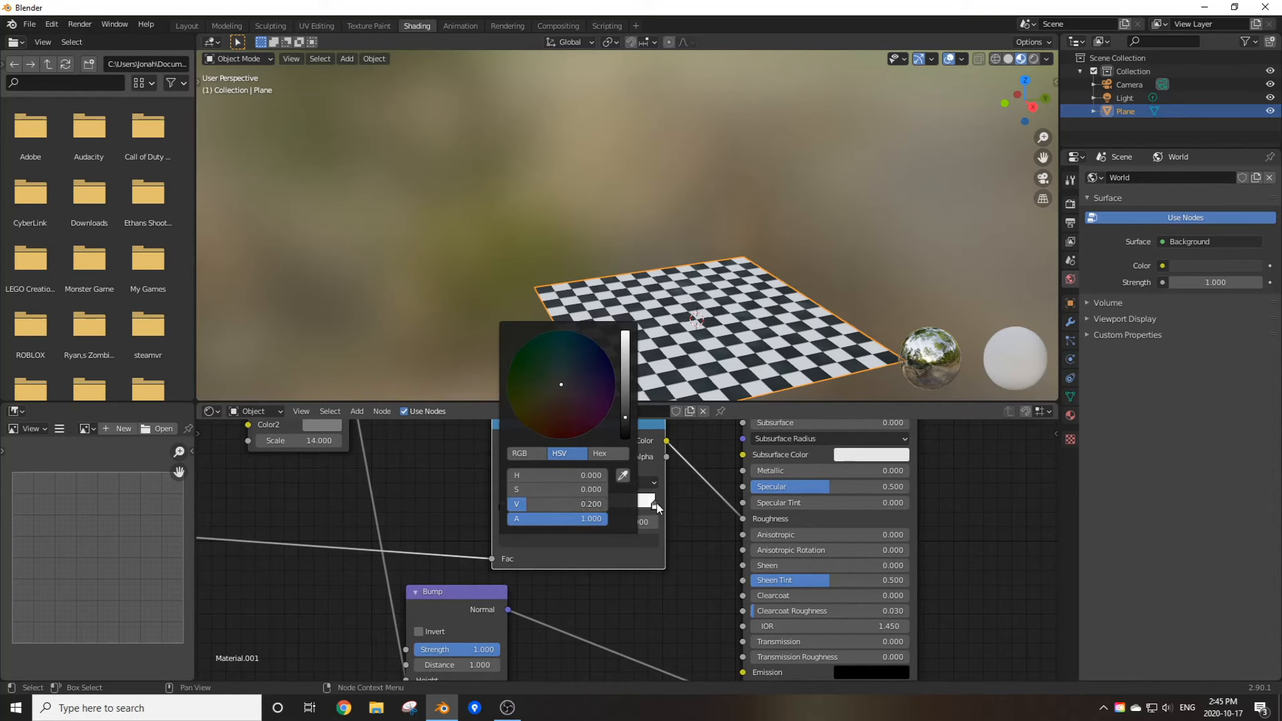
# Darken the ColorRamp stop to value 0.2 and orbit the view over the plane
pyautogui.moveTo(561, 504); pyautogui.dragTo(605, 504)
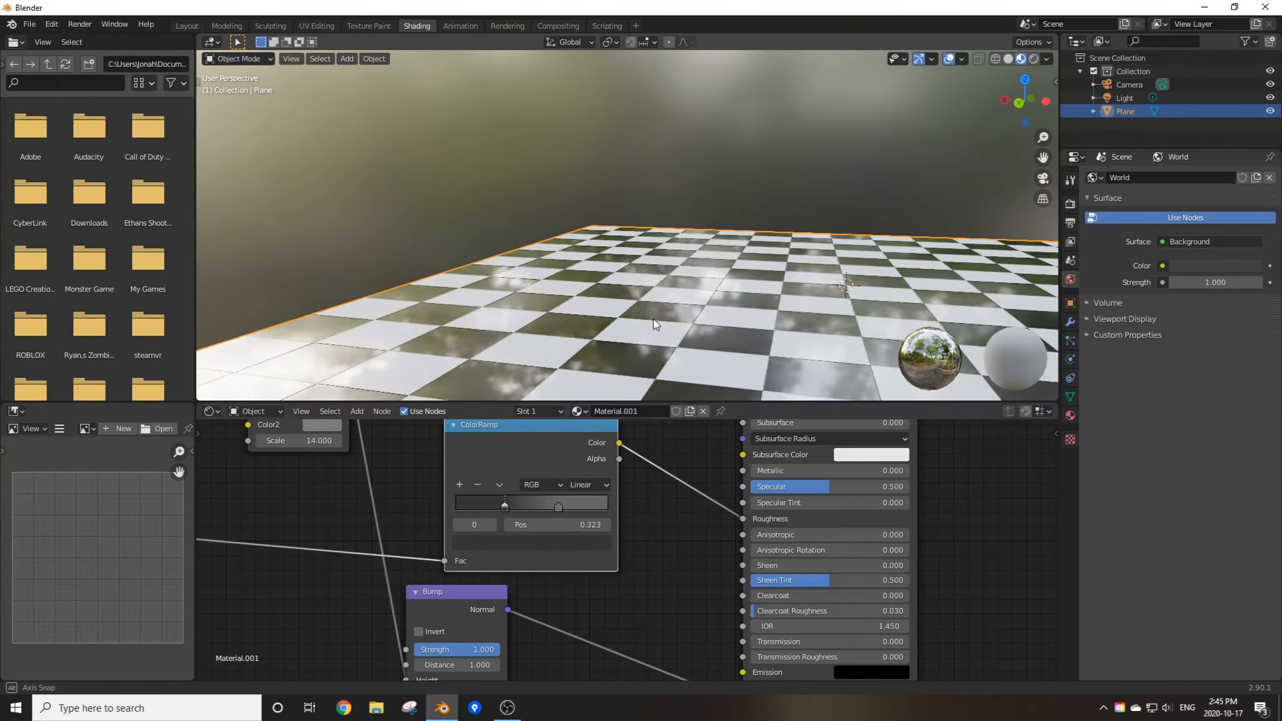
pyautogui.moveTo(655, 327); pyautogui.dragTo(438, 355)
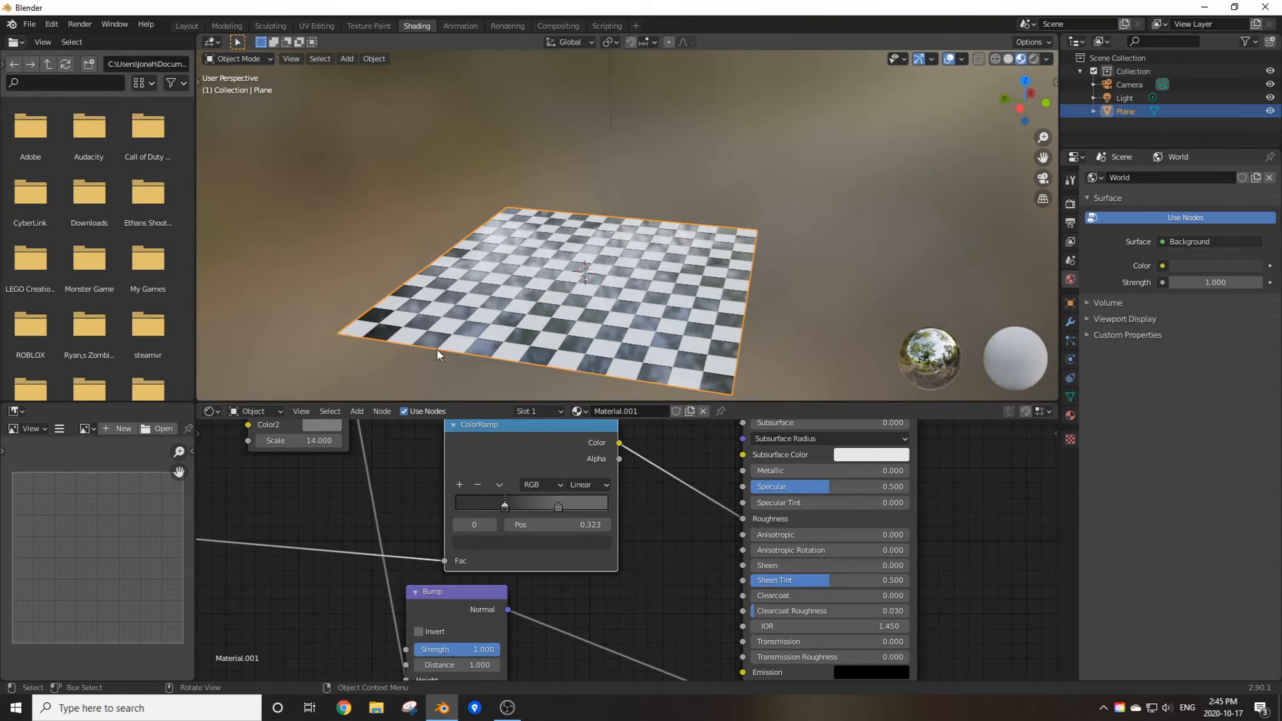